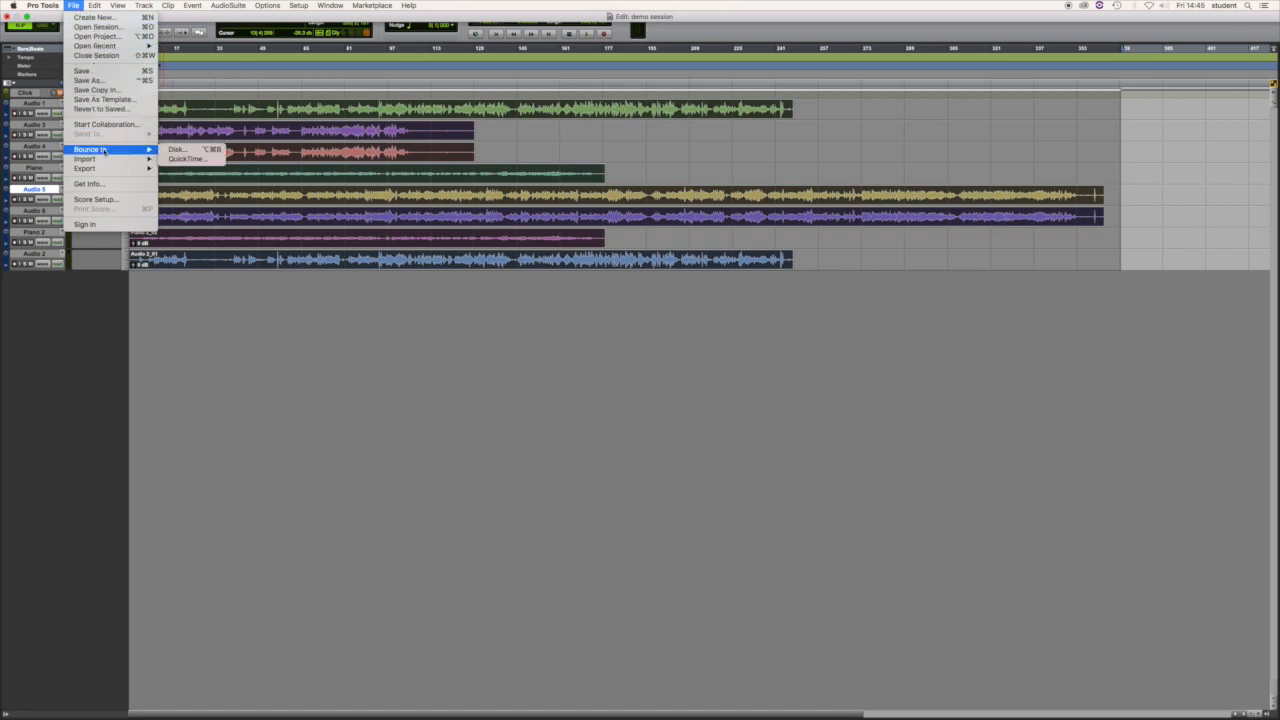
Step: Open the Bounce to Disk dialog for the demo session (WAV, interleaved, 24-bit, 44.1 kHz)
{"action": "left_click", "coordinate": [178, 149]}
{"action": "type", "text": "6 Tudent "}
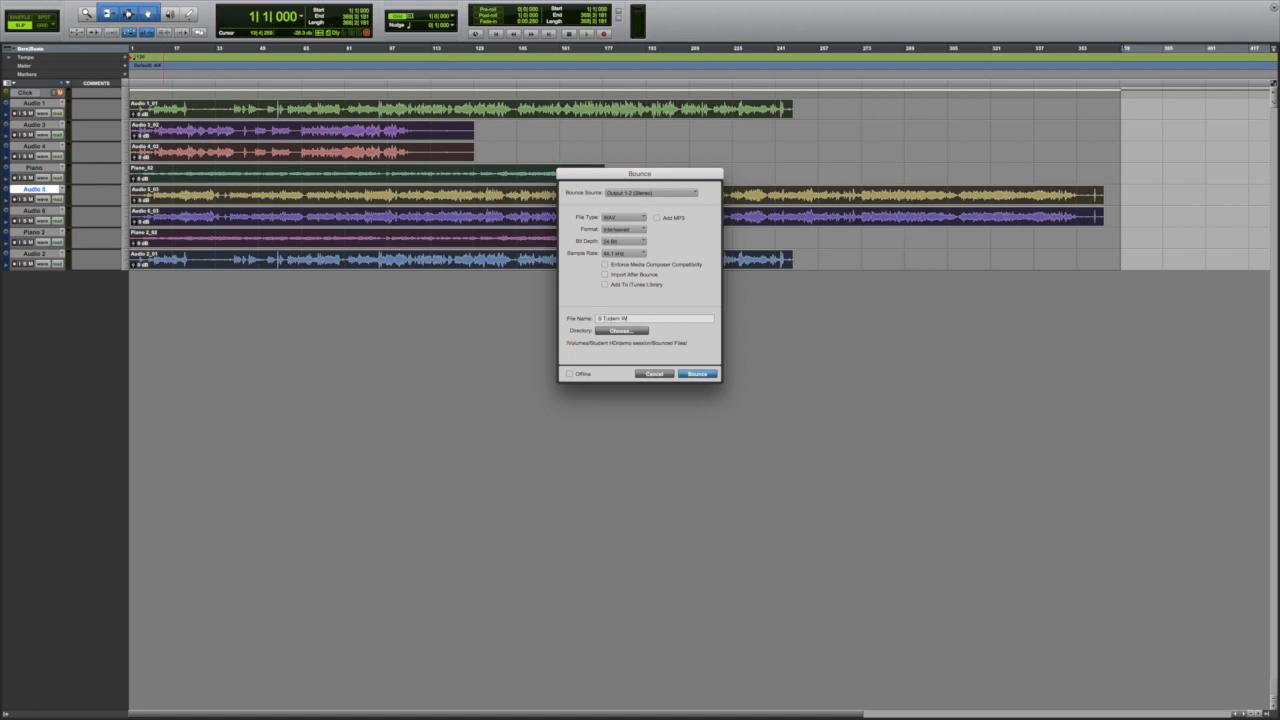
Step: Name the bounce 'W123456 Final Mix My Song' and start choosing its destination folder
{"action": "type", "text": "W123456"}
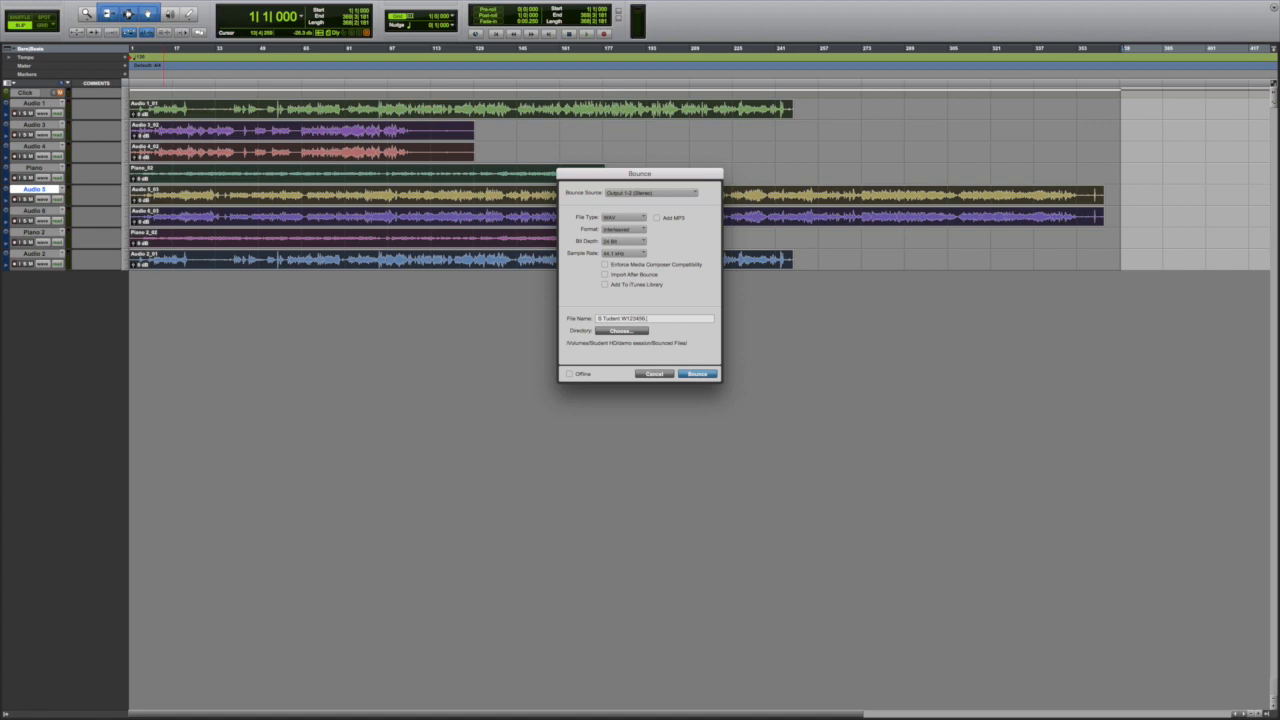
{"action": "type", "text": "Final"}
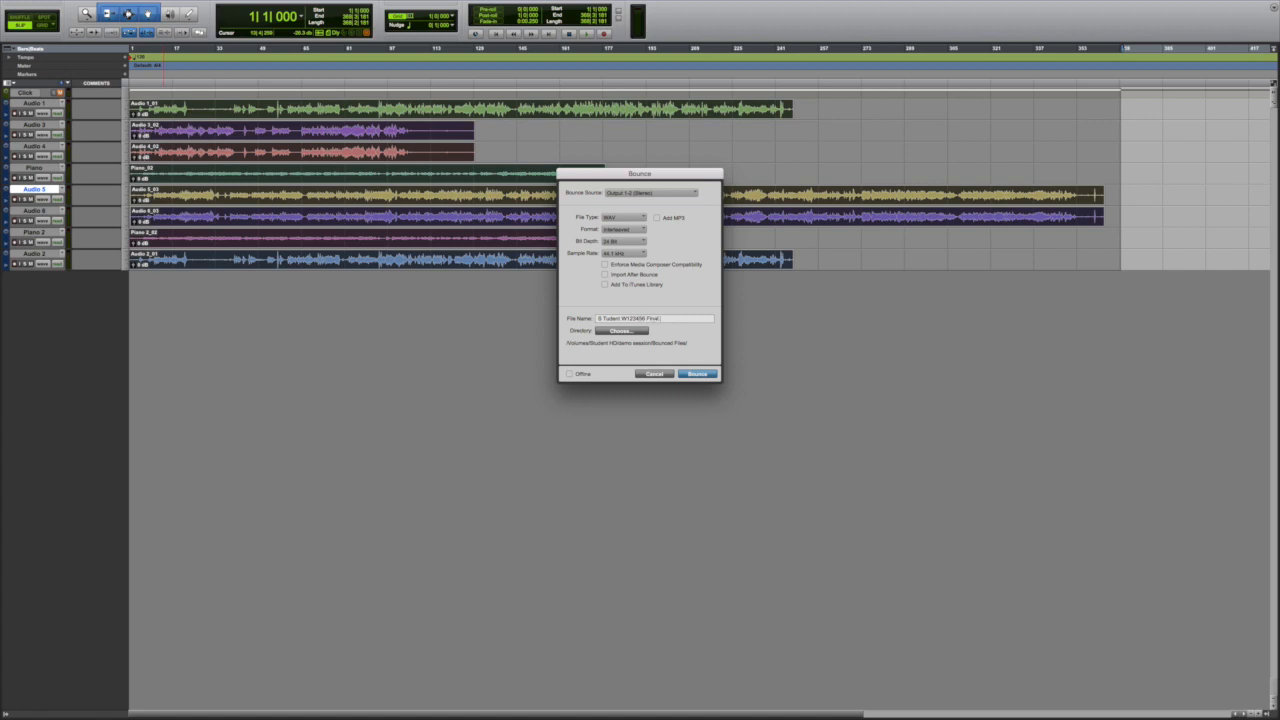
{"action": "type", "text": "Mix"}
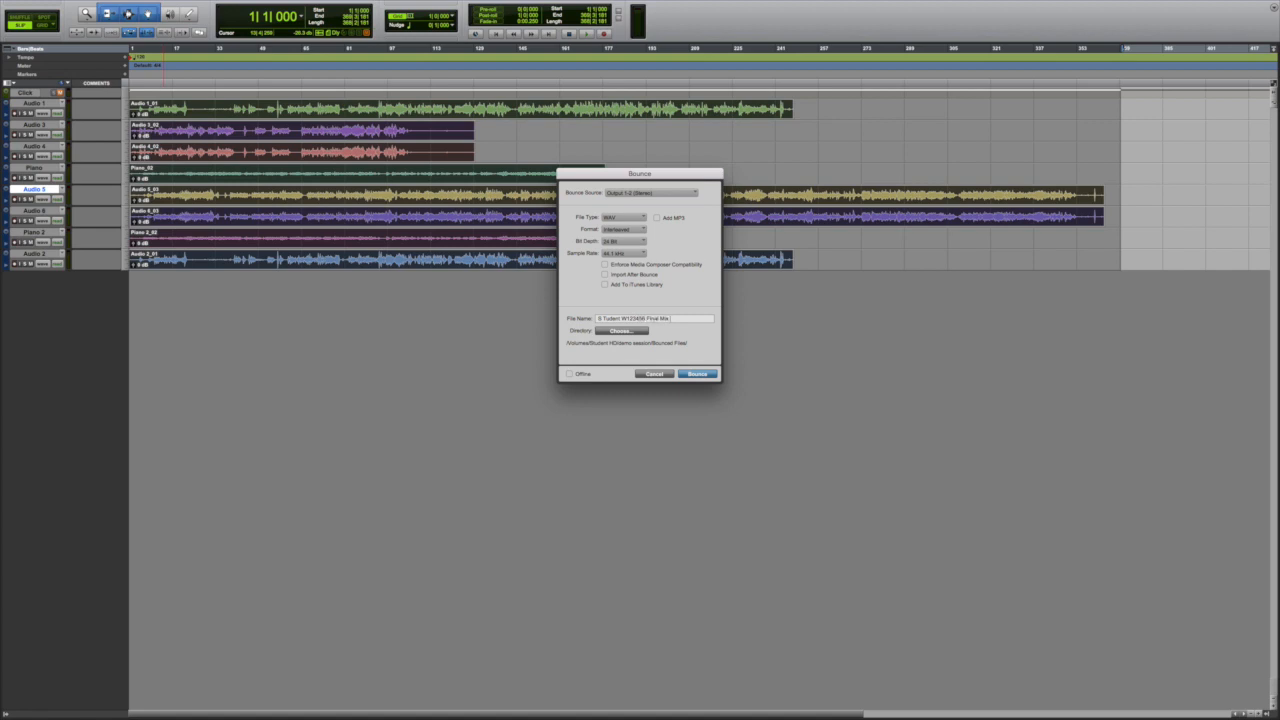
{"action": "type", "text": "My Sd"}
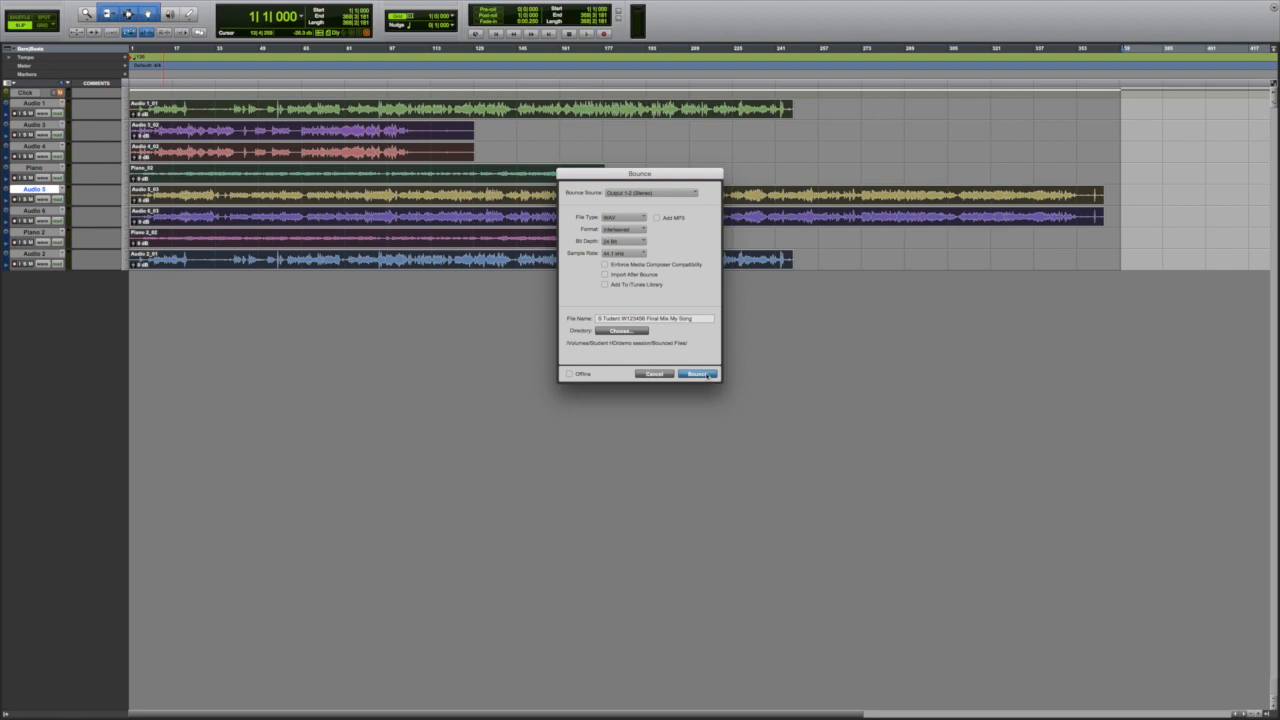
{"action": "left_click", "coordinate": [622, 331]}
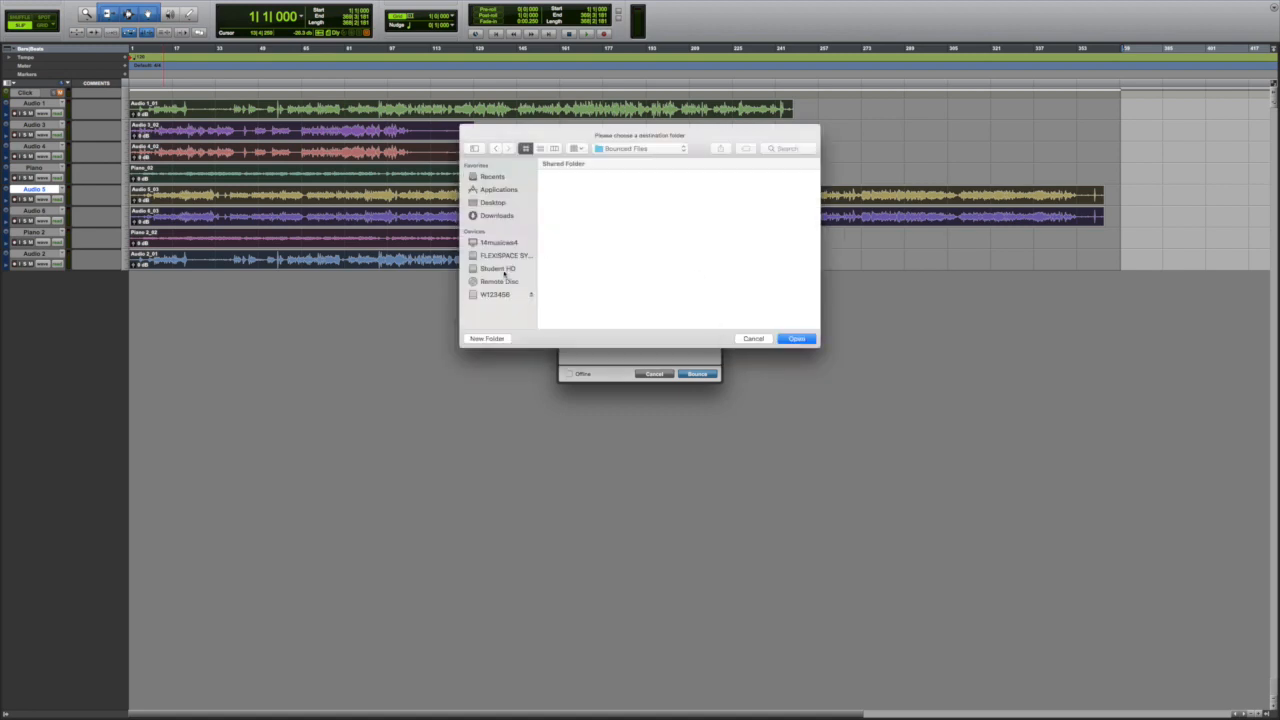
Step: Set Student HD as the destination, enable Offline rendering, and start the bounce
{"action": "left_click", "coordinate": [497, 268]}
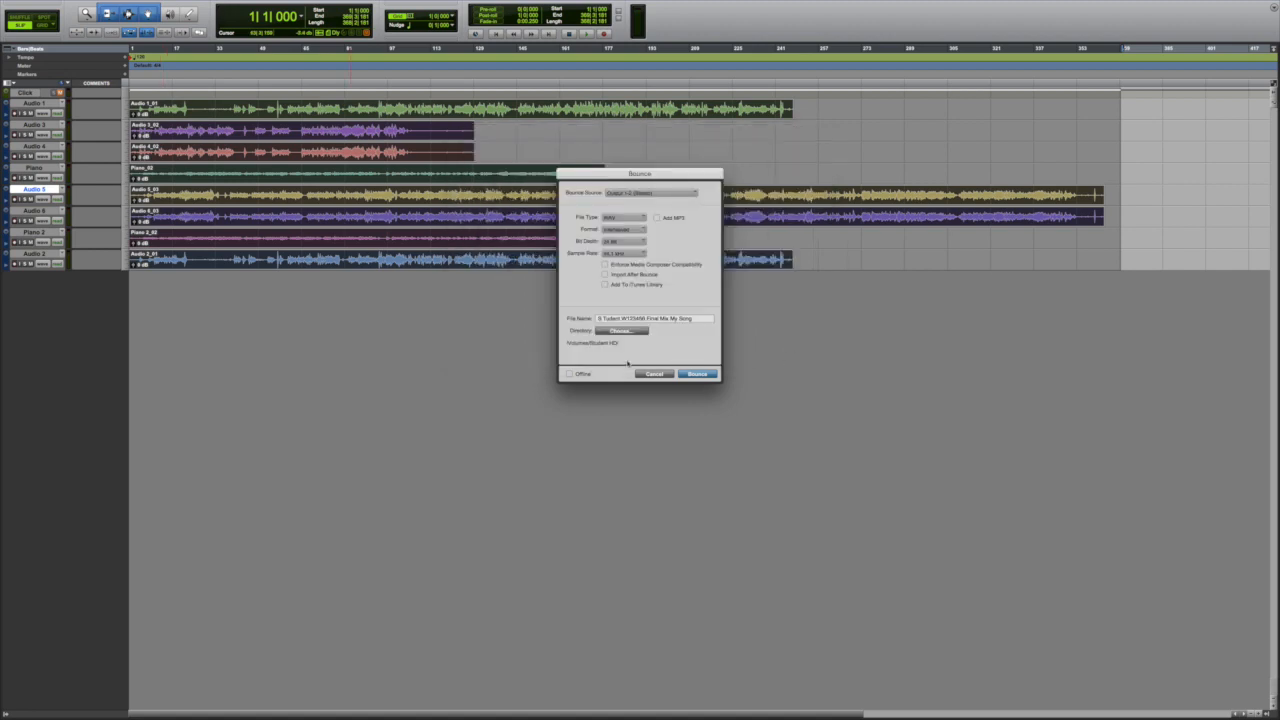
{"action": "left_click", "coordinate": [569, 373]}
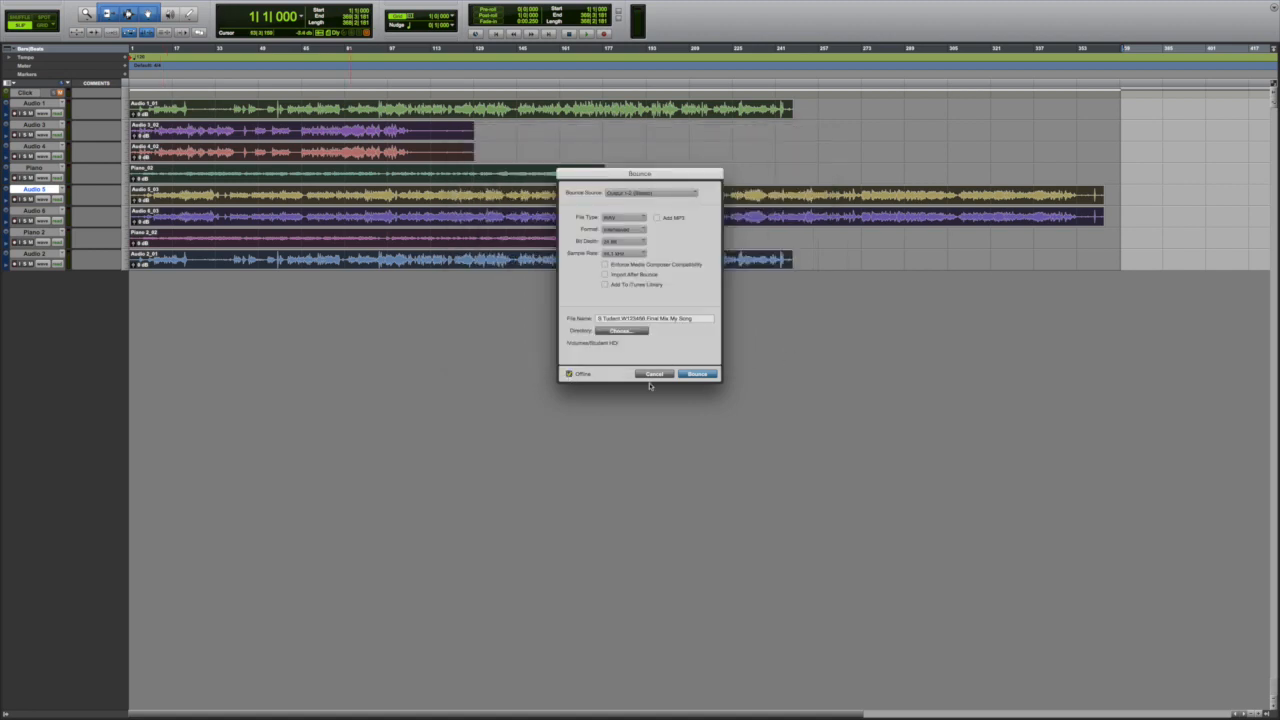
{"action": "left_click", "coordinate": [697, 373]}
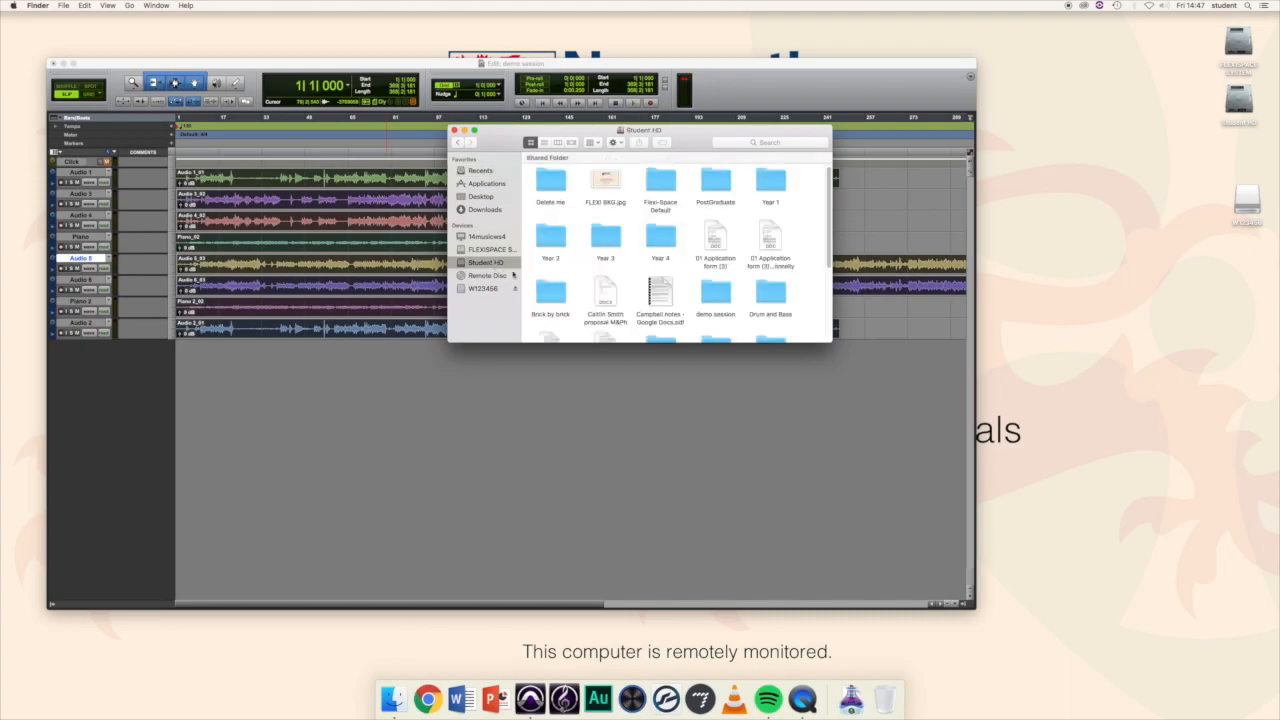
Step: Scroll Student HD's Finder listing to find the bounced W123456 WAV file
{"action": "scroll", "scroll_direction": "down", "scroll_amount": 3}
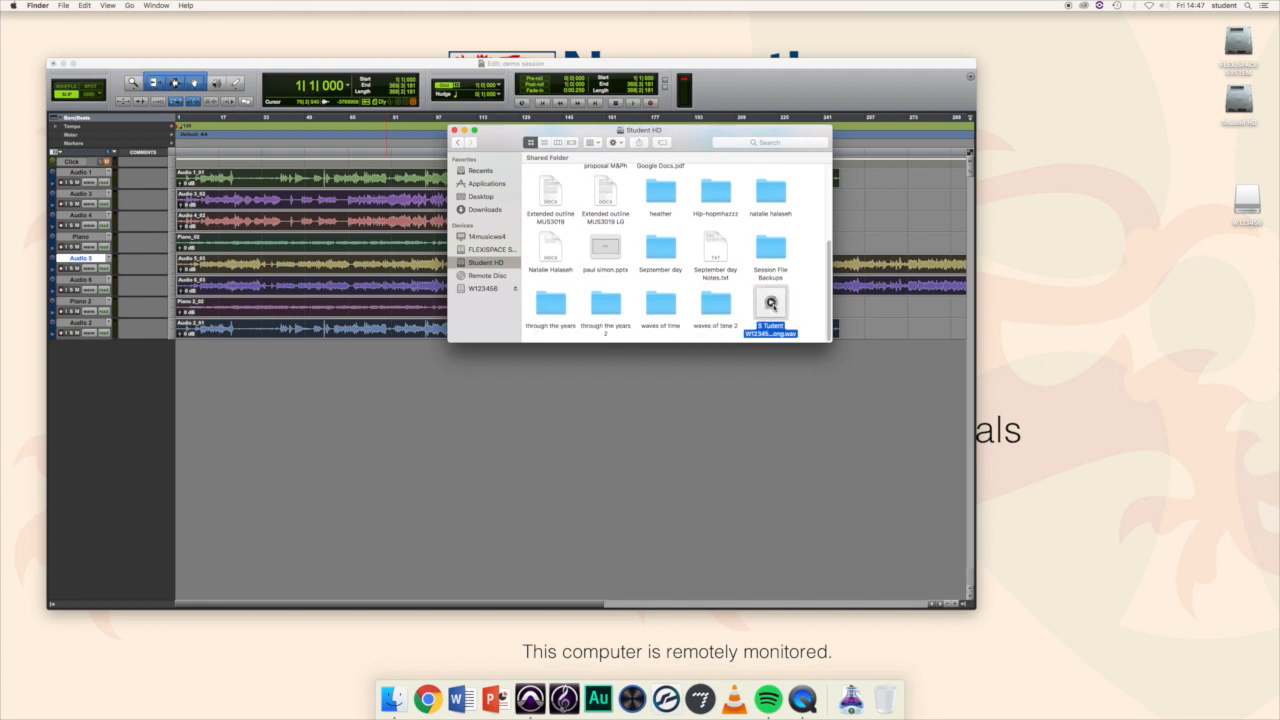